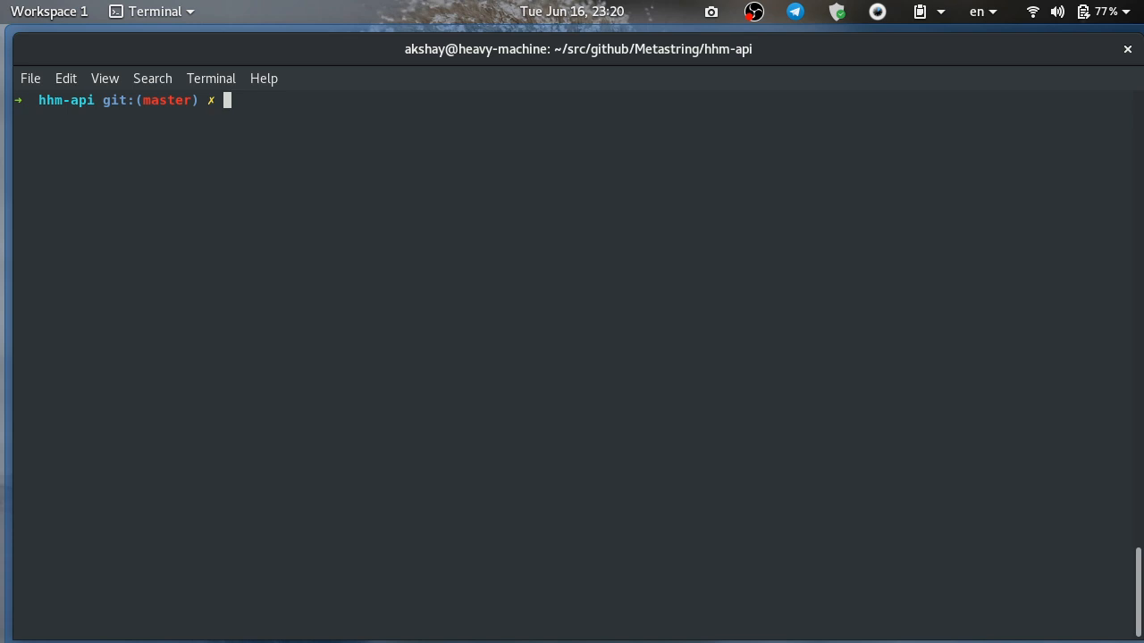
Confirm origin points to the GitLab health-heat-map-api project with git remote -v, then list branches
{"action": "type", "text": "git remo"}
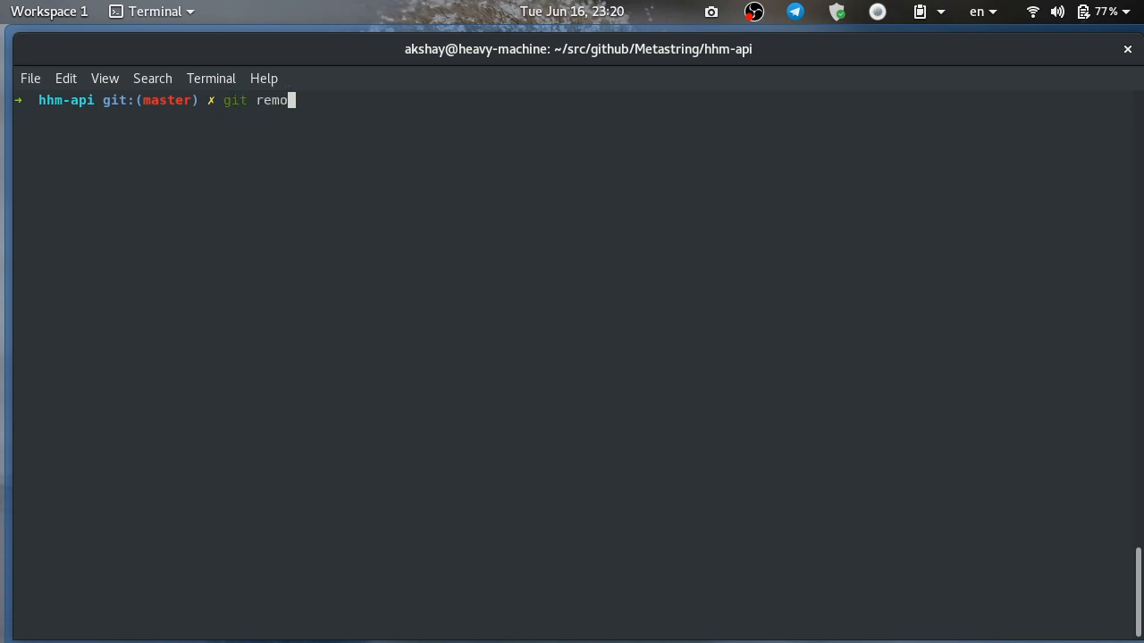
{"action": "type", "text": "te -v"}
{"action": "type", "text": "git"}
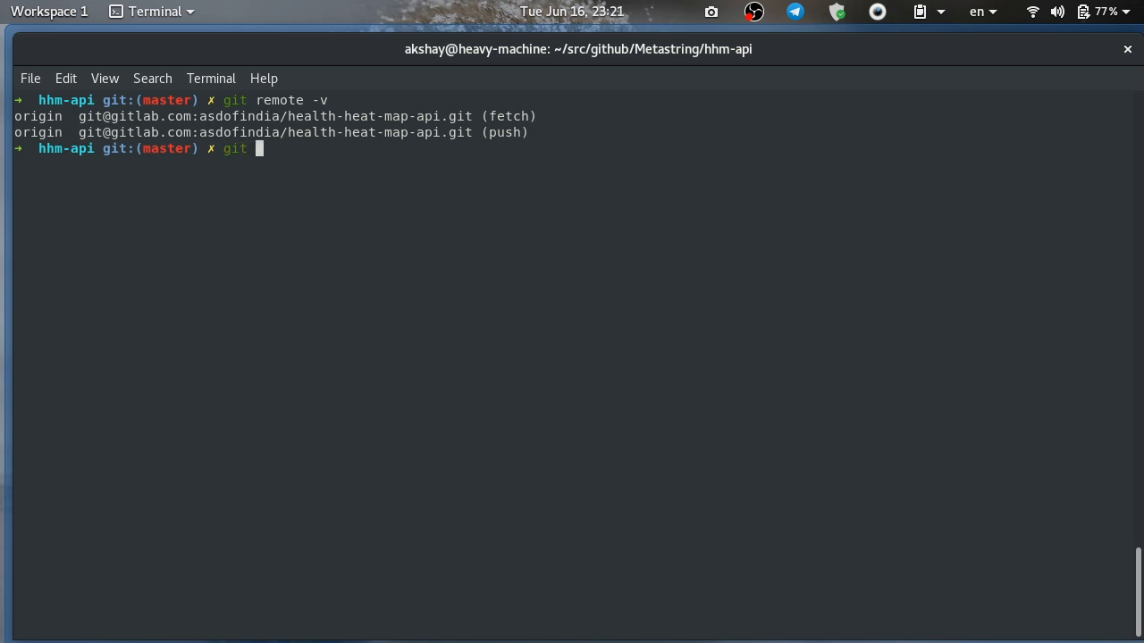
{"action": "type", "text": "branch -v"}
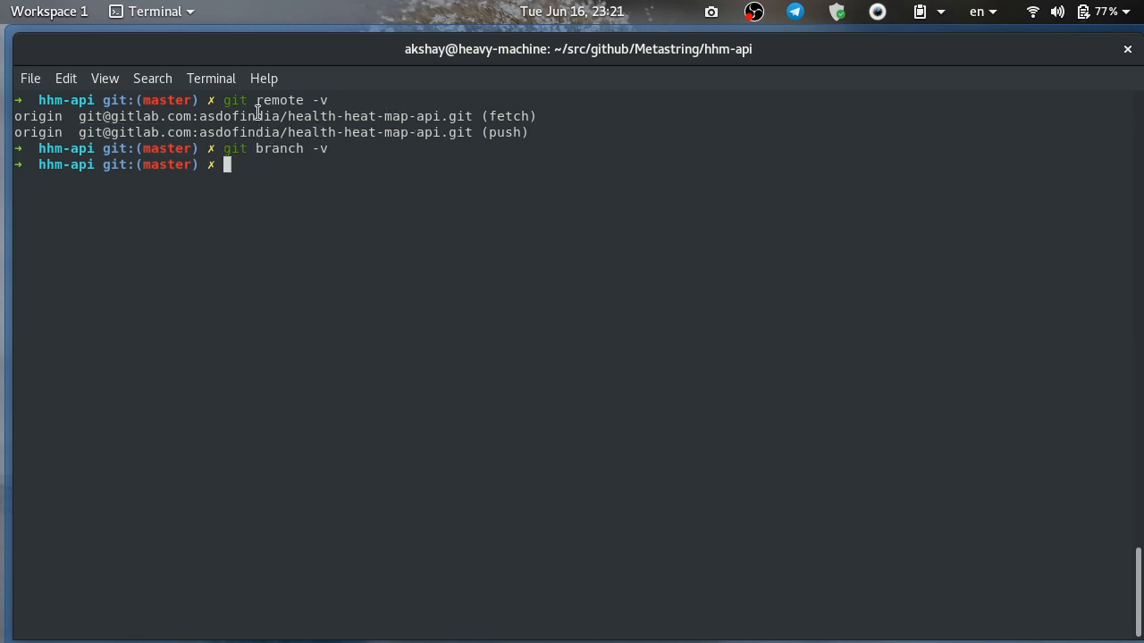
List local branches with git branch -v, showing indicatorvalues, master and support-postgresql
{"action": "type", "text": "git branch"}
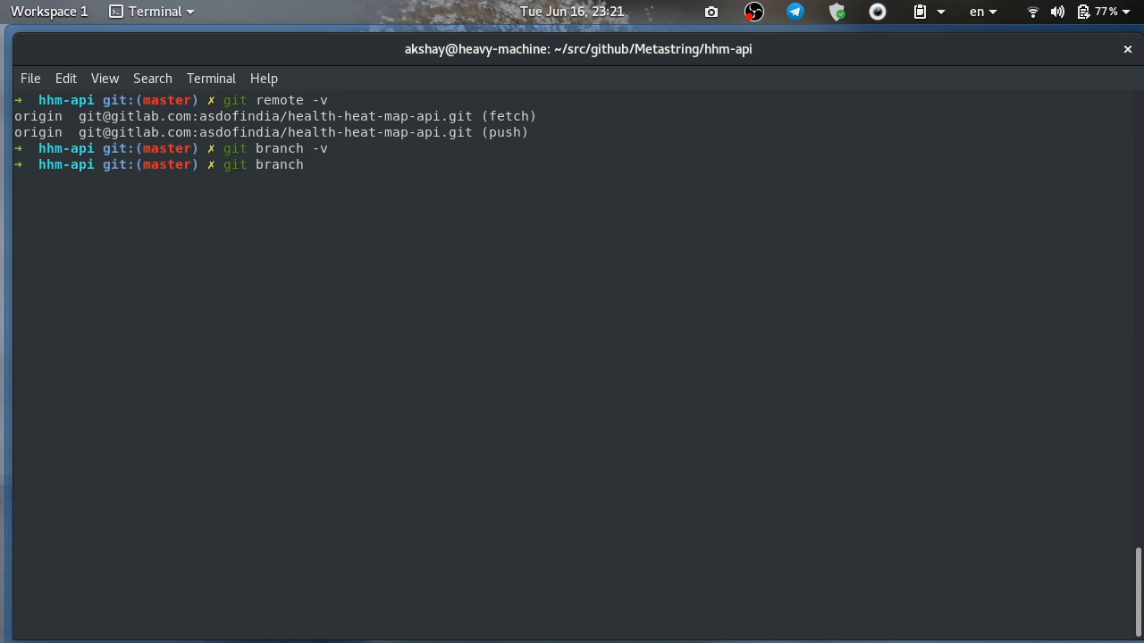
{"action": "key", "text": "Return"}
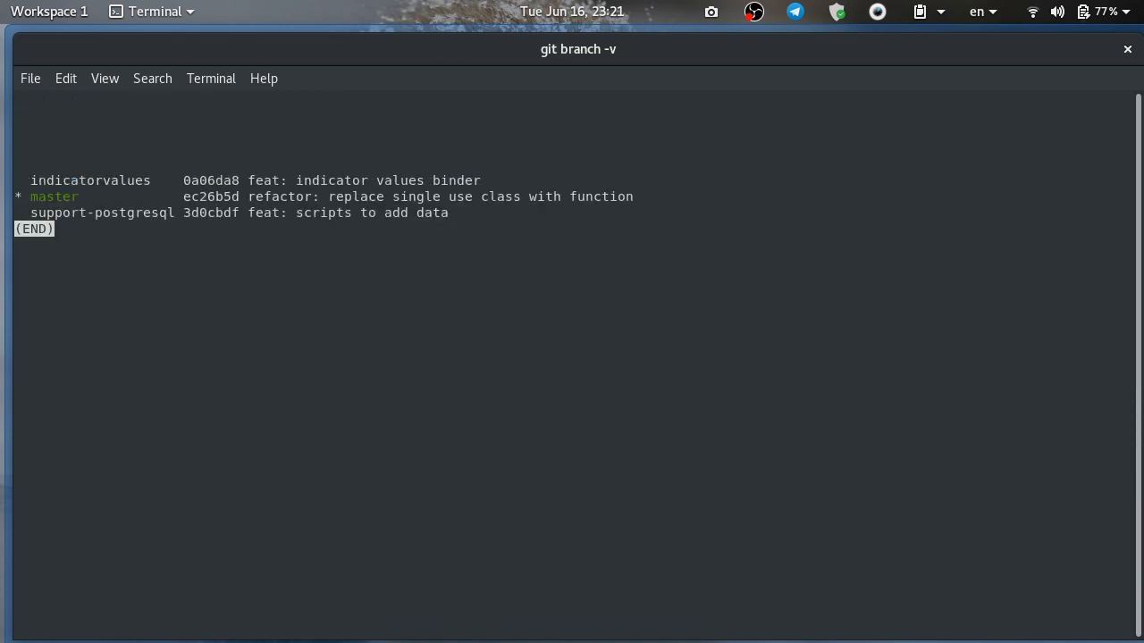
{"action": "key", "text": "q"}
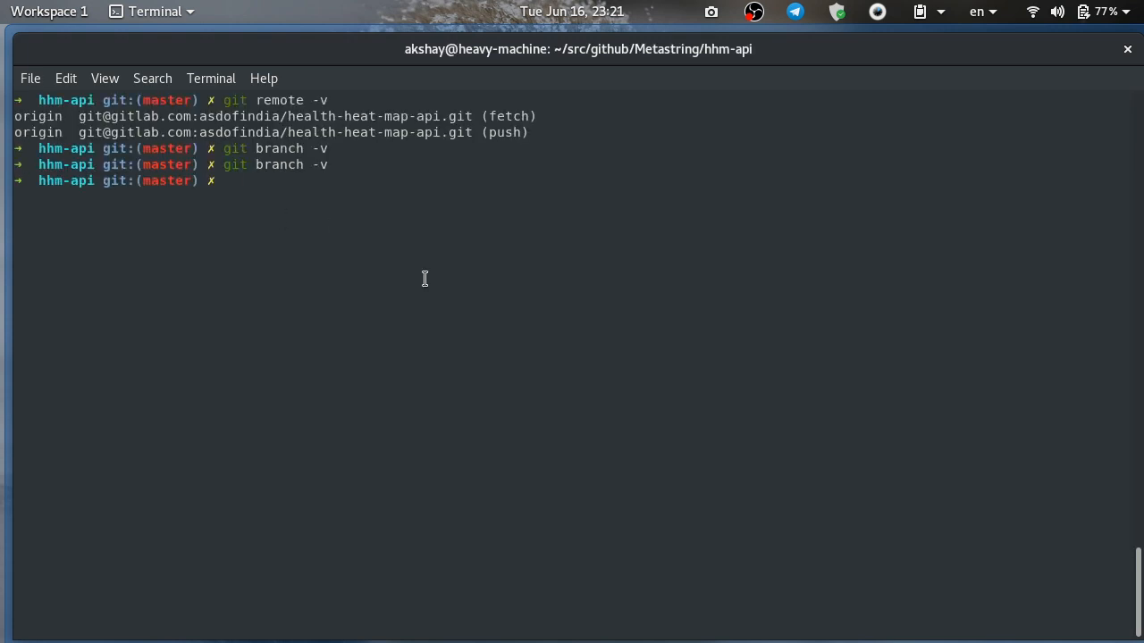
Create and switch to branch main with git checkout -b, then delete local master
{"action": "type", "text": "git"}
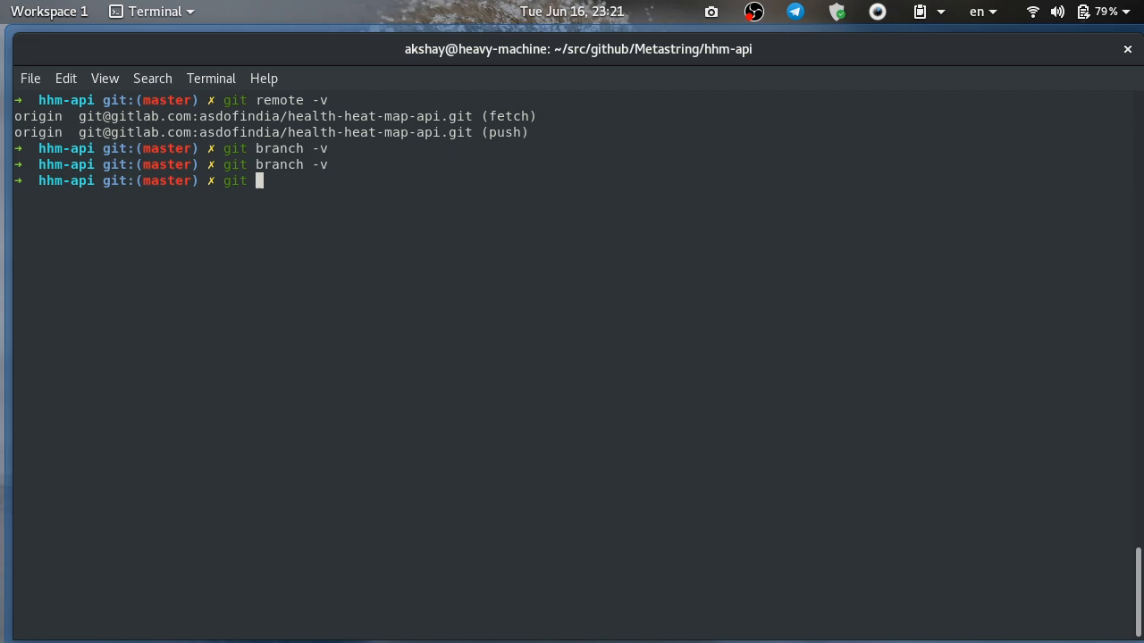
{"action": "type", "text": "checkout -b main"}
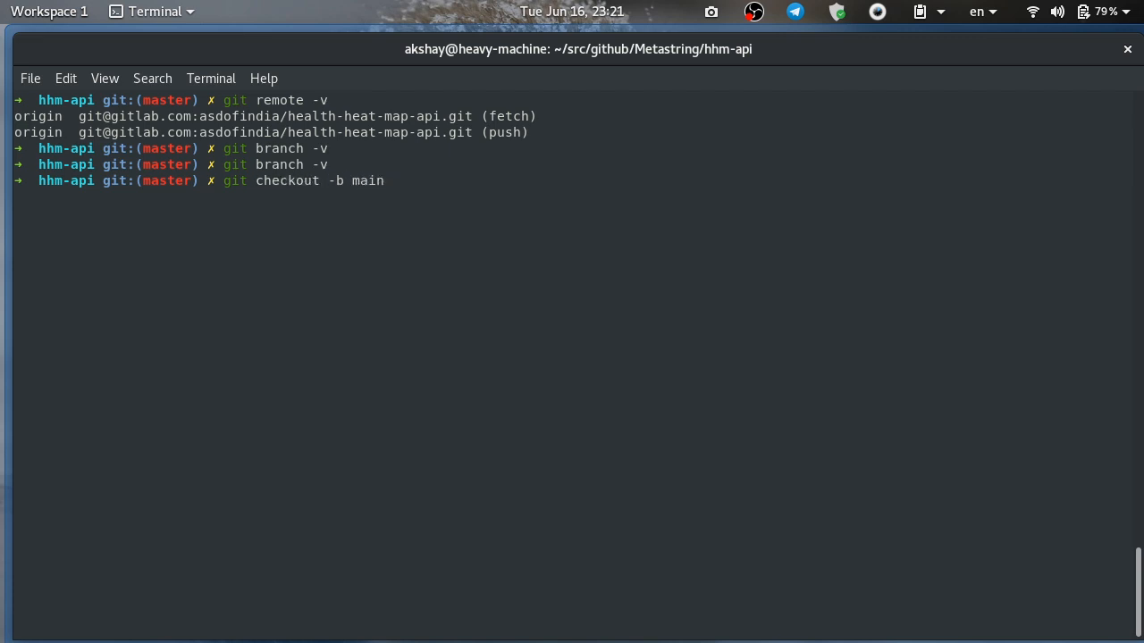
{"action": "key", "text": "Return"}
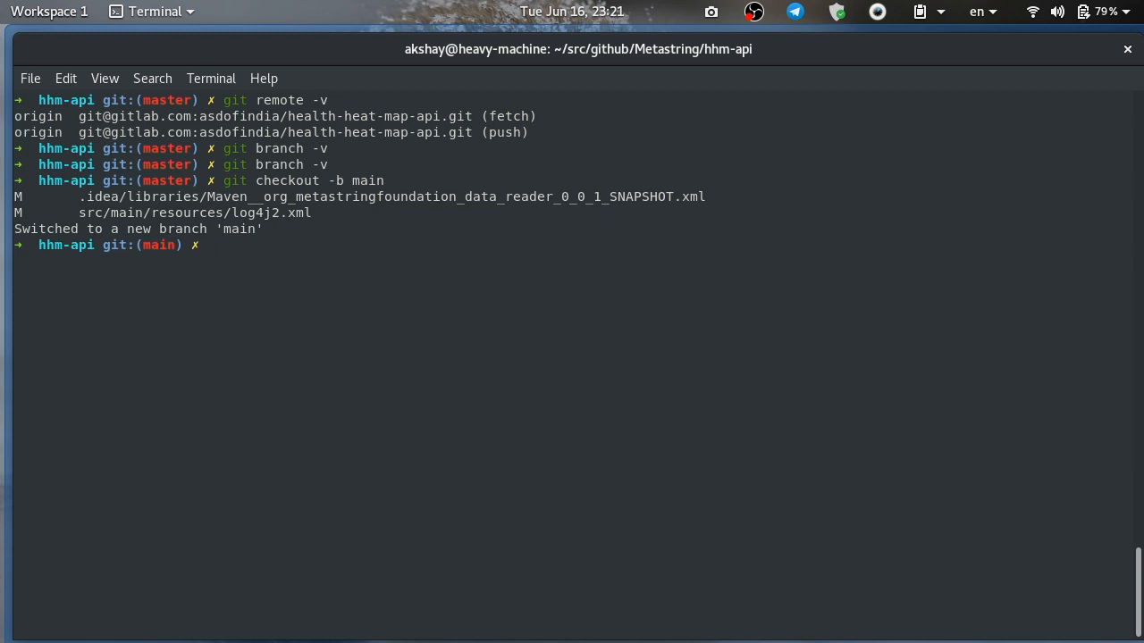
{"action": "type", "text": "git"}
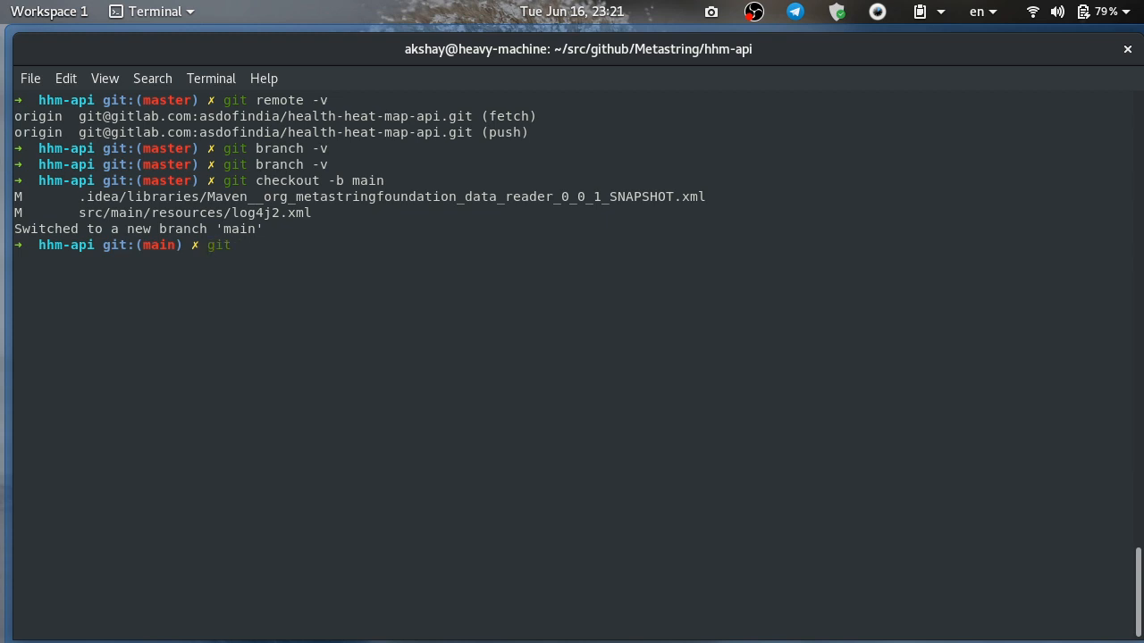
{"action": "type", "text": "branch -d"}
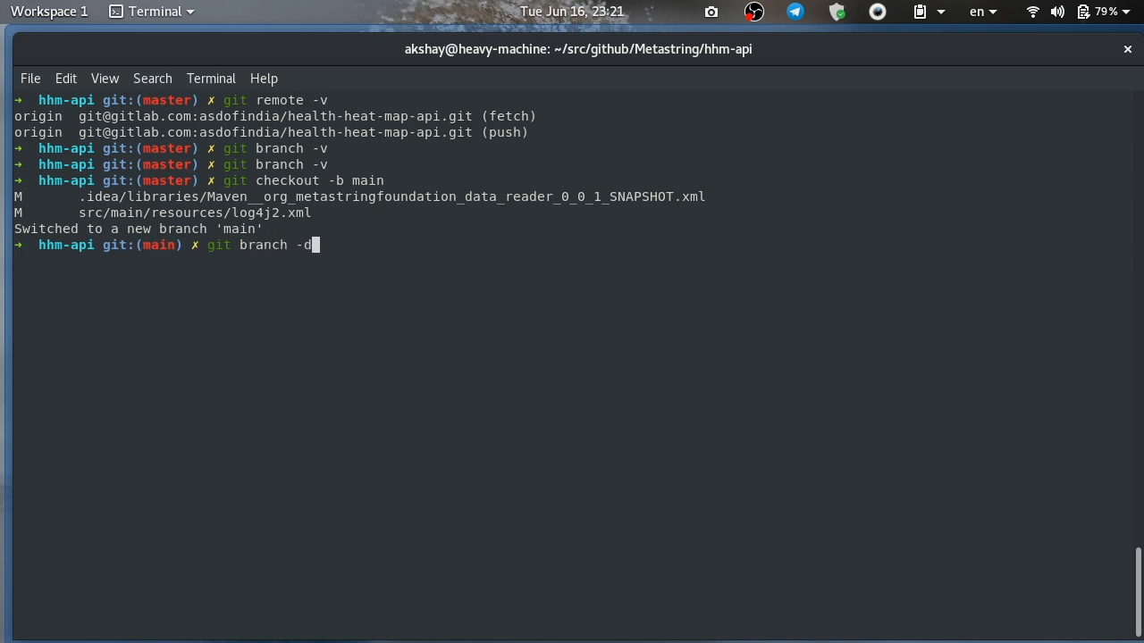
{"action": "type", "text": "master"}
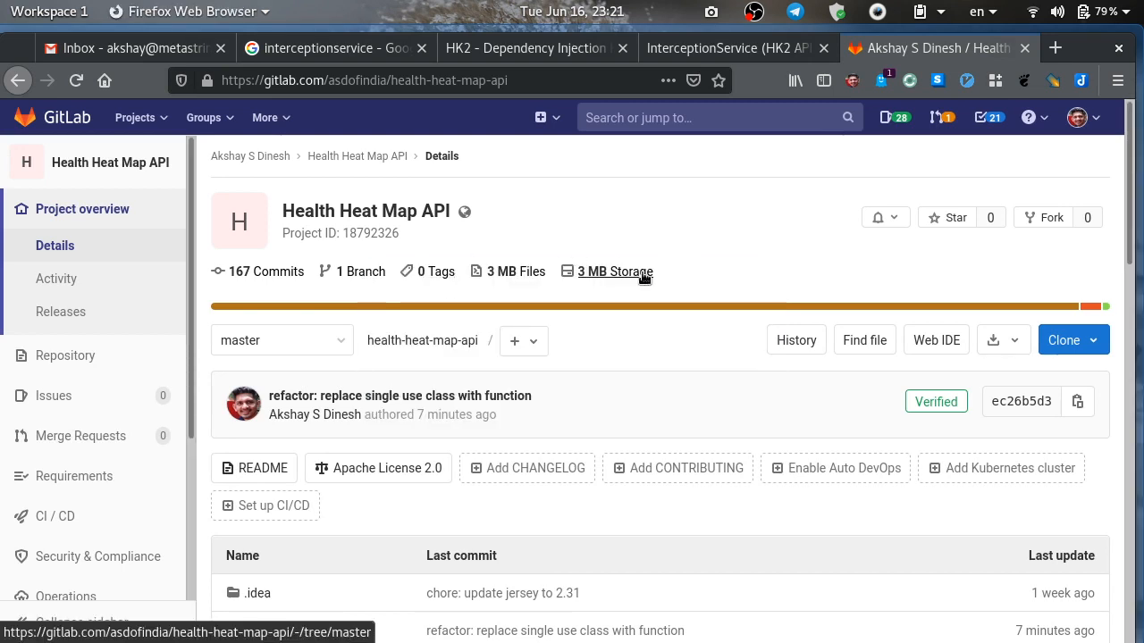
{"action": "mouse_move", "coordinate": [129, 346]}
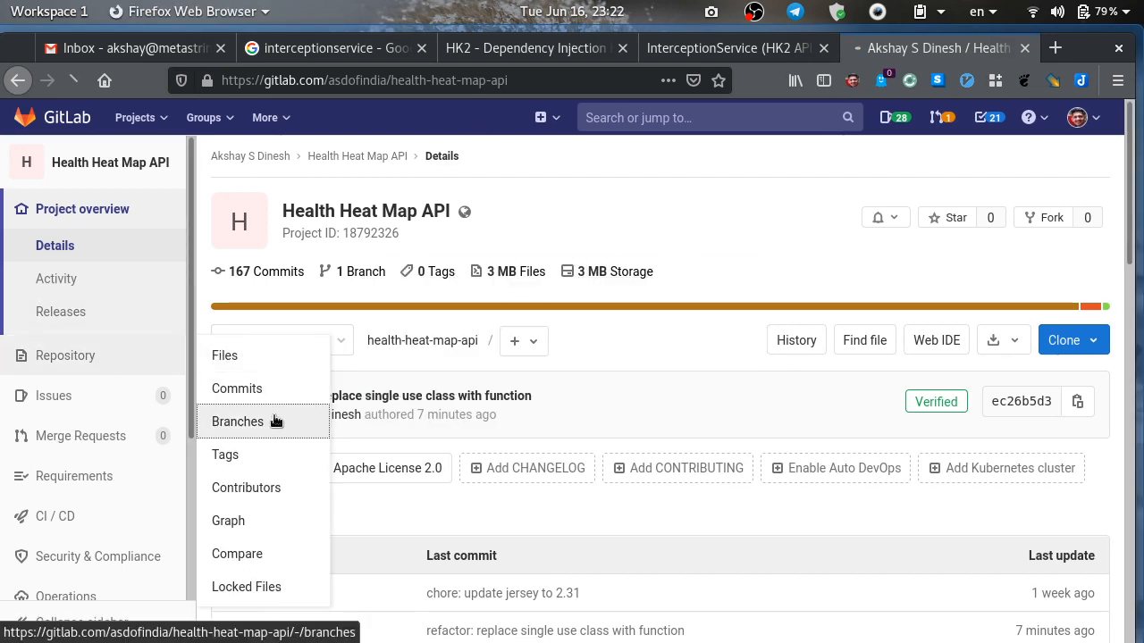
Open the Branches page under Repository in the Health Heat Map API project
{"action": "left_click", "coordinate": [237, 421]}
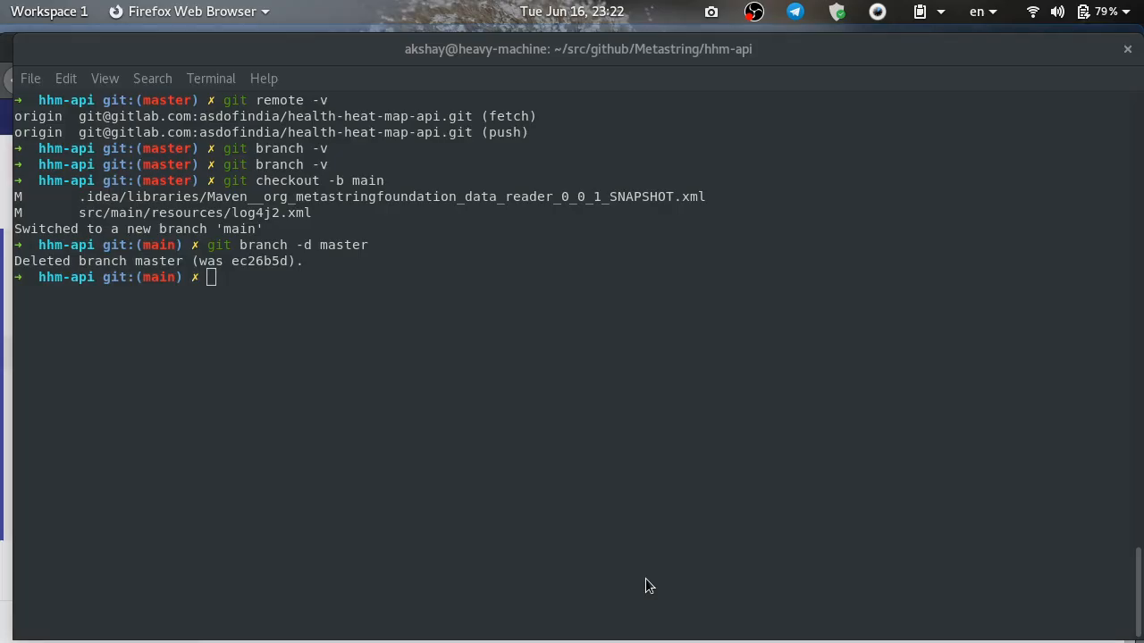
Push the main branch to the origin remote with git push origin main
{"action": "type", "text": "git pu"}
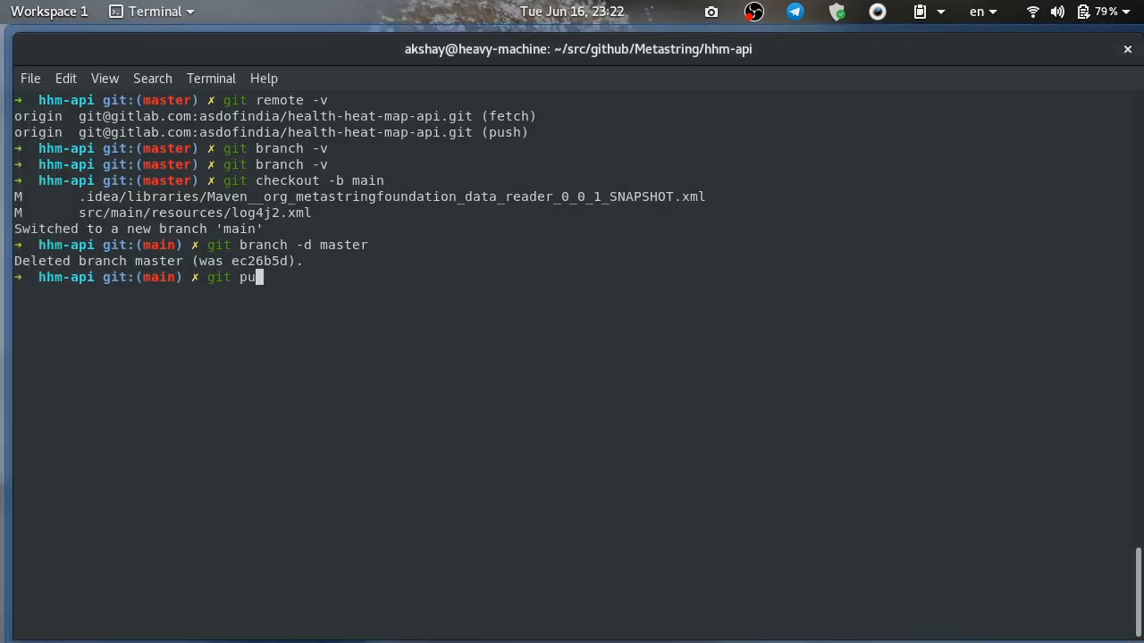
{"action": "type", "text": "sh main"}
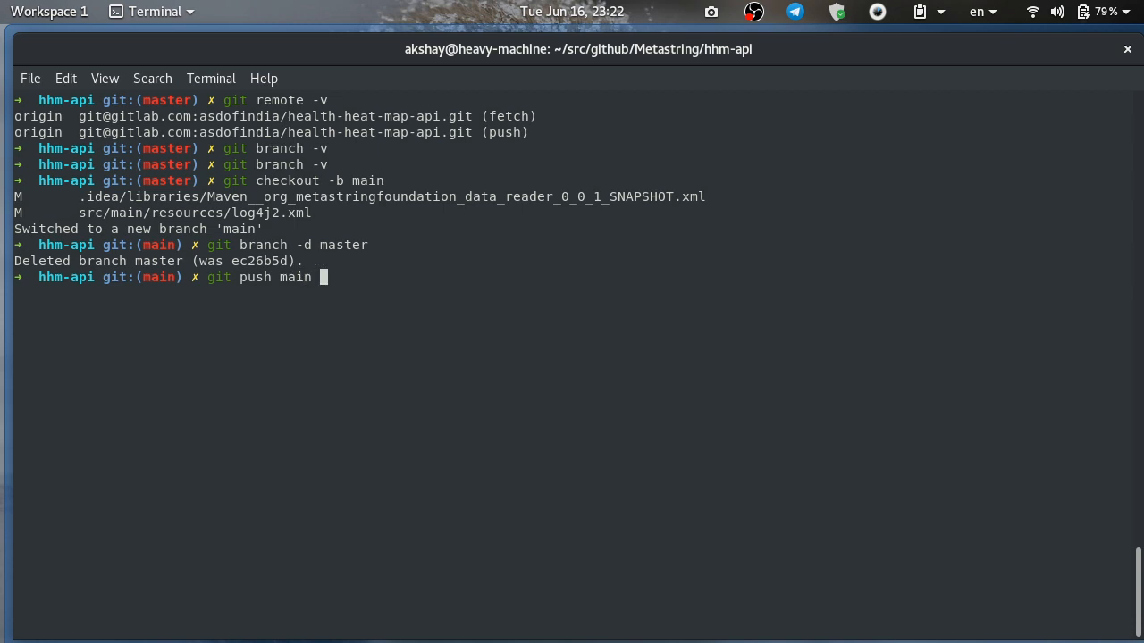
{"action": "type", "text": "orig"}
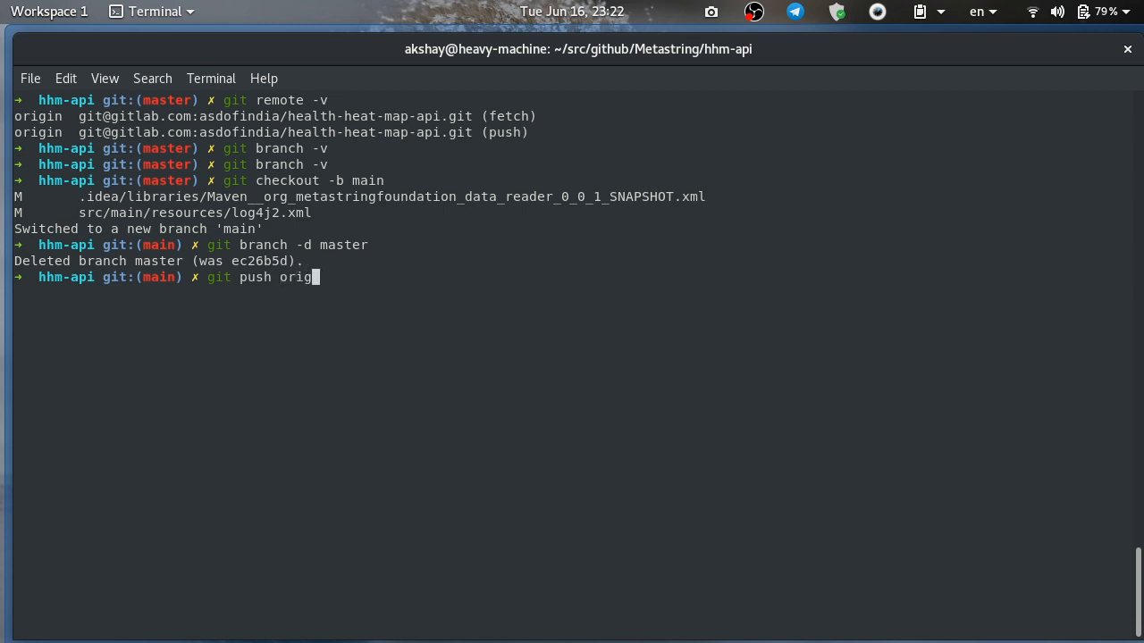
{"action": "key", "text": "Return"}
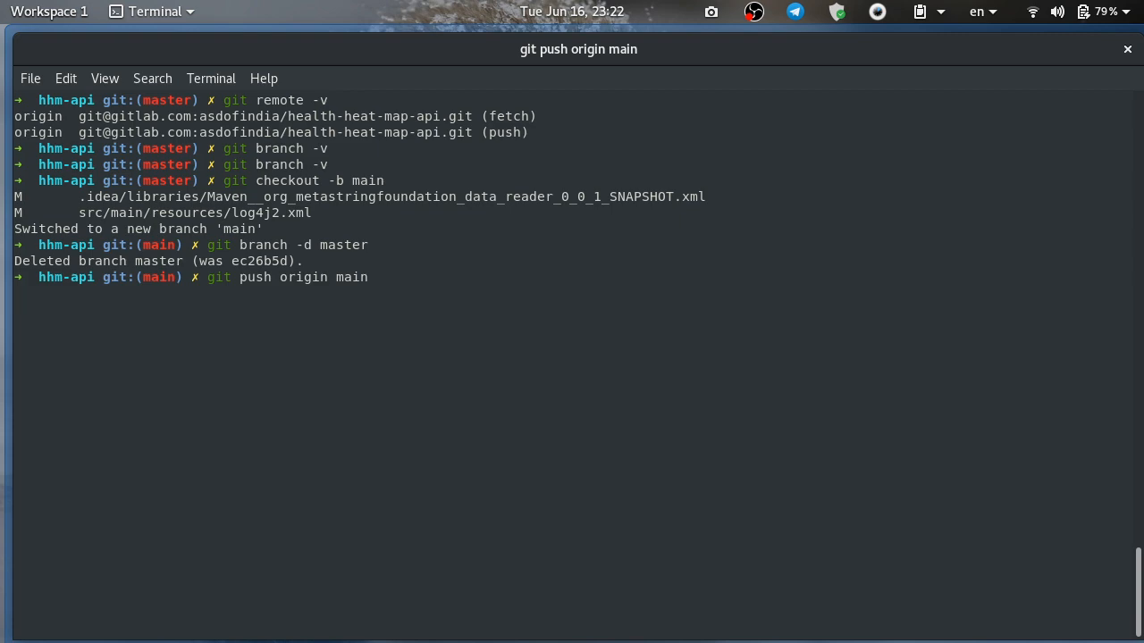
{"action": "key", "text": "Return"}
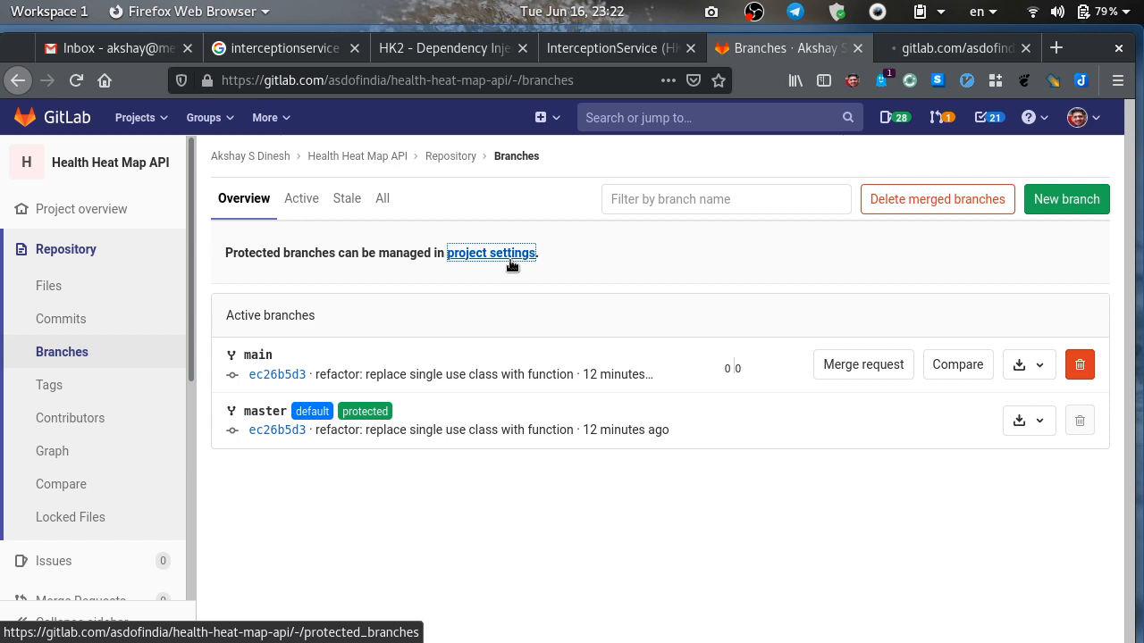
Set main as the default branch in the project's repository settings
{"action": "left_click", "coordinate": [491, 253]}
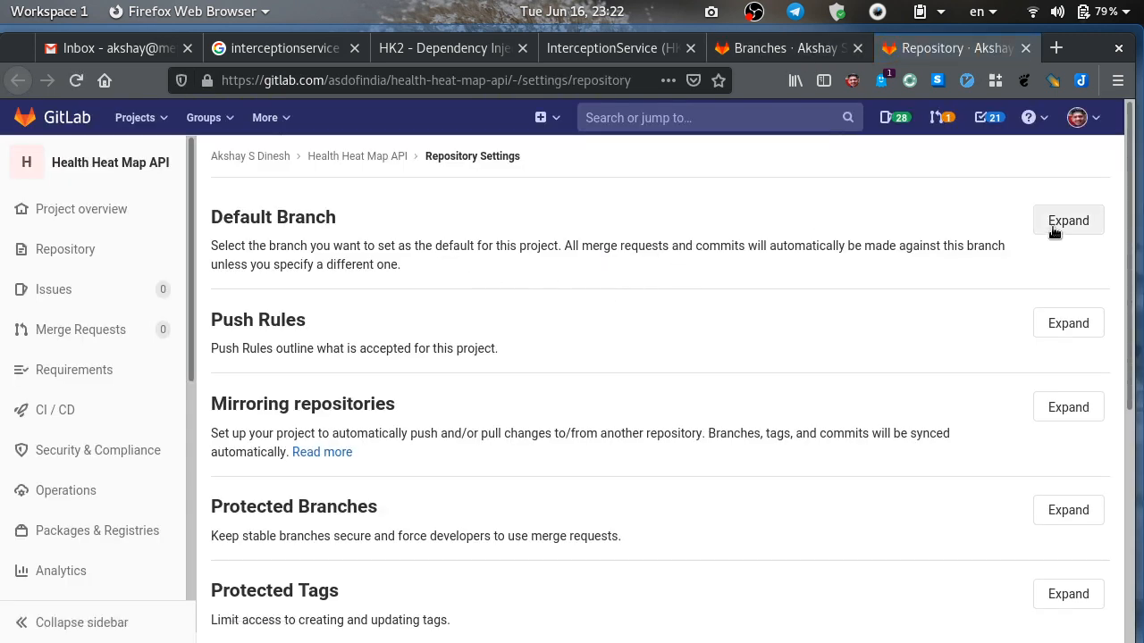
{"action": "left_click", "coordinate": [1068, 220]}
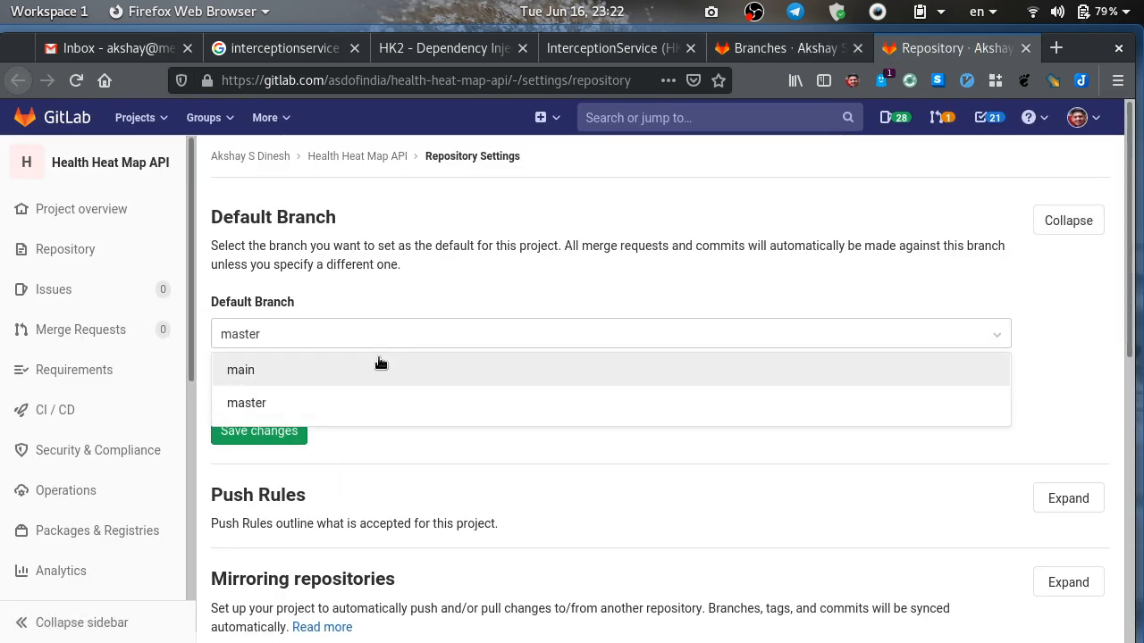
{"action": "left_click", "coordinate": [240, 370]}
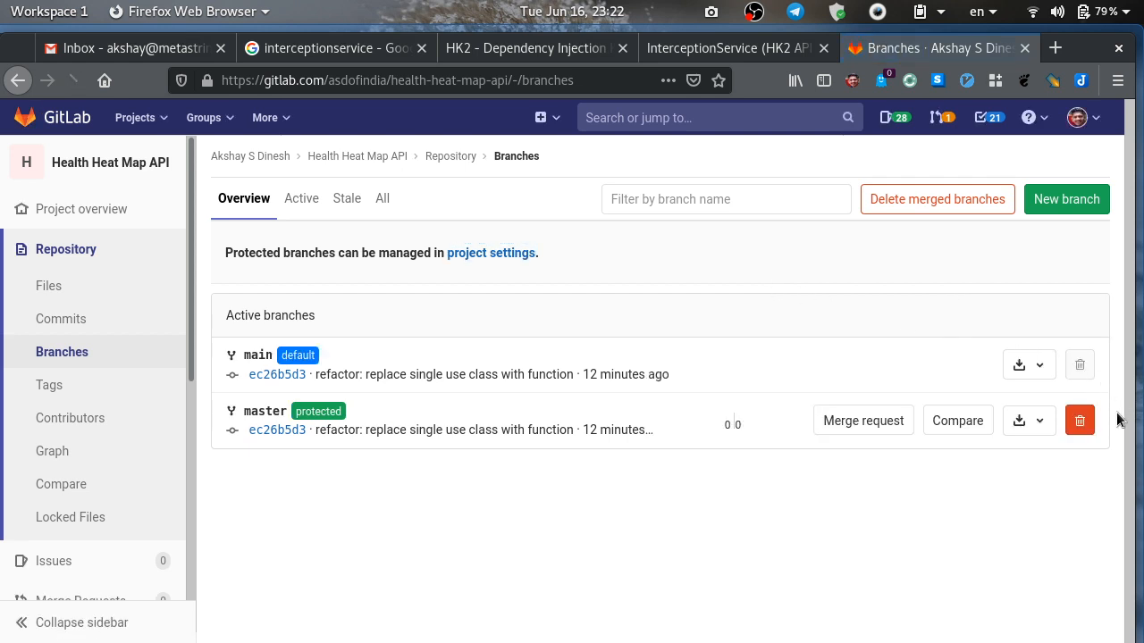
Delete the protected master branch, typing 'master' to confirm the deletion
{"action": "left_click", "coordinate": [1080, 420]}
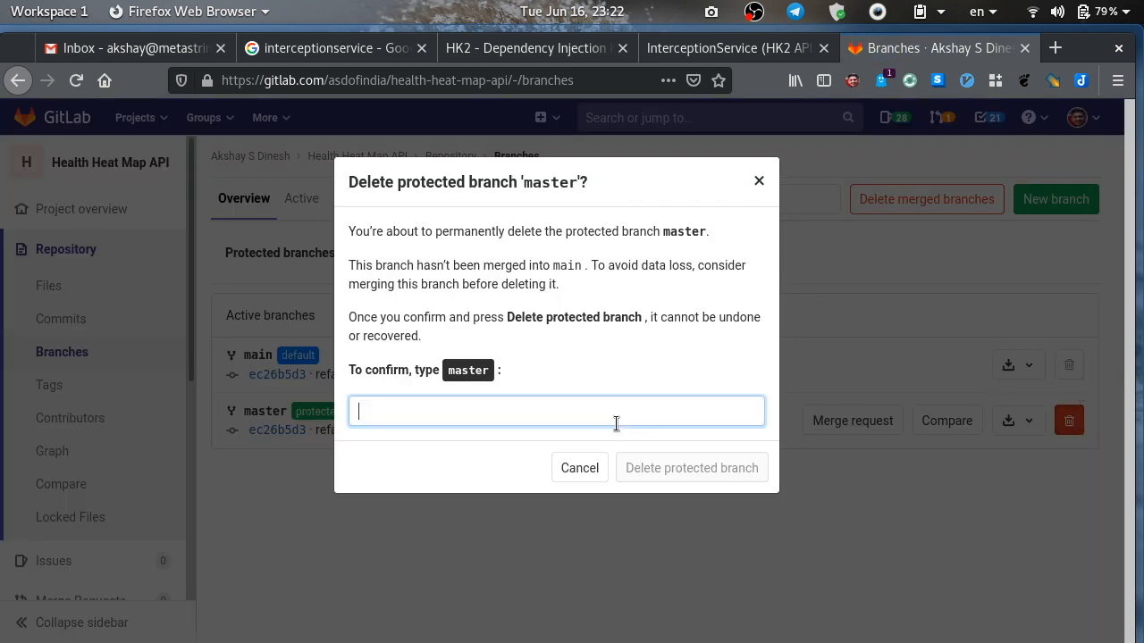
{"action": "type", "text": "master"}
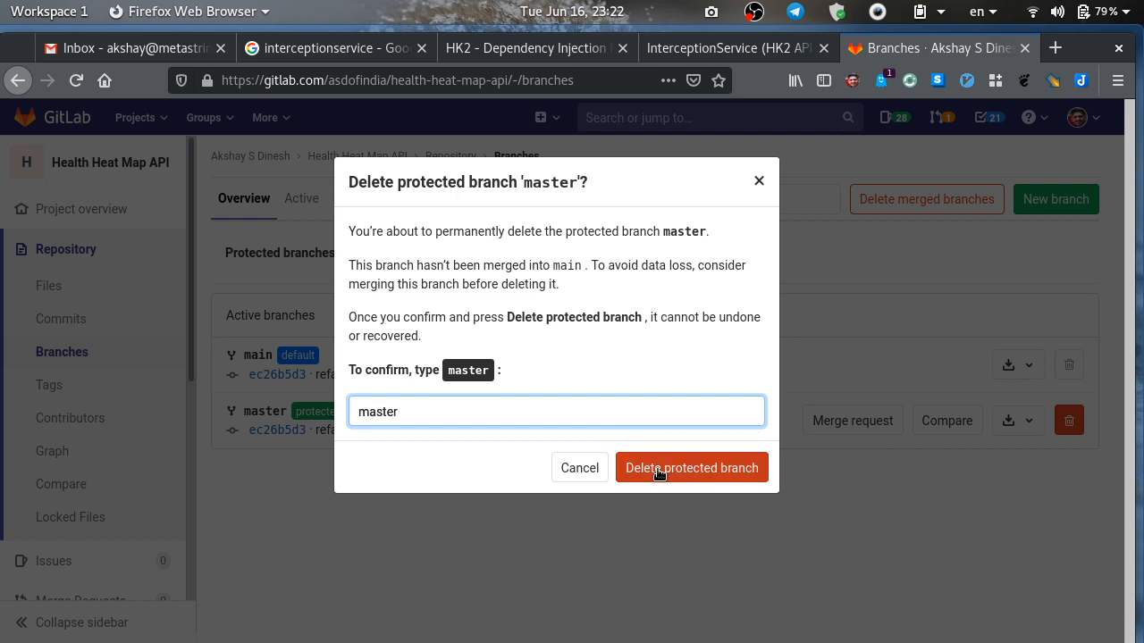
{"action": "left_click", "coordinate": [692, 467]}
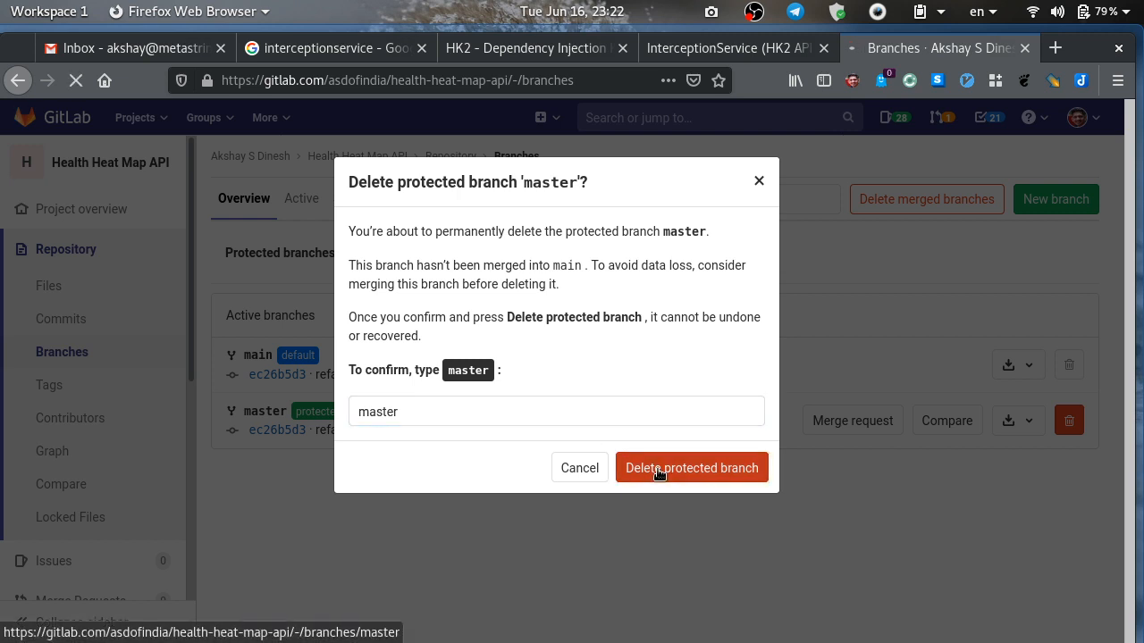
{"action": "left_click", "coordinate": [690, 468]}
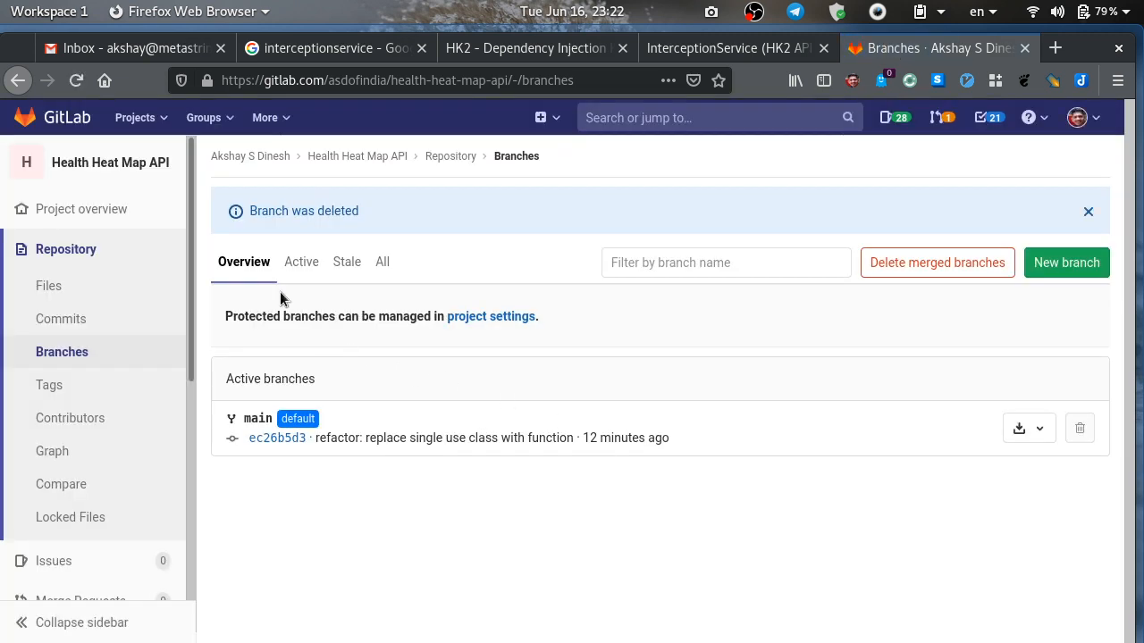